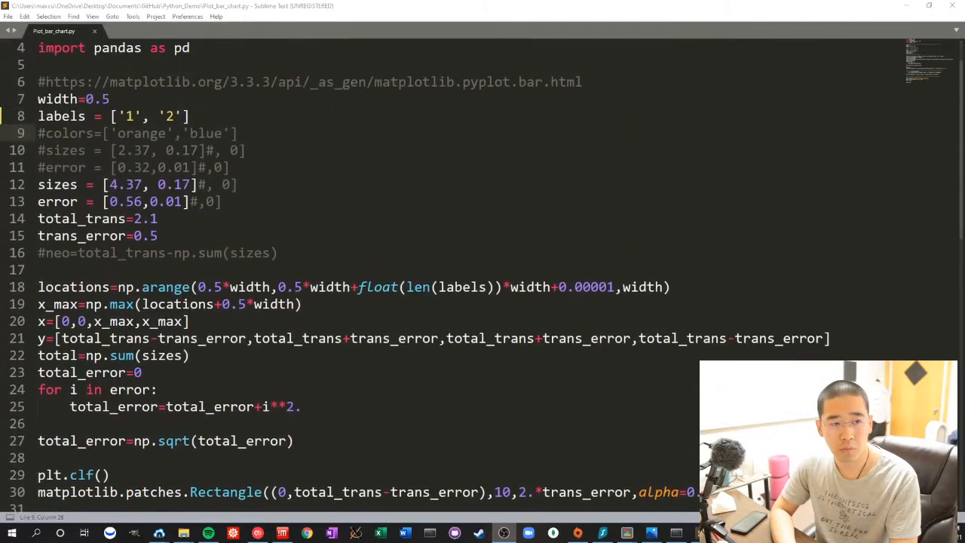
- Scroll up and down through the script to review the bar chart plotting code
scroll(down, 3)
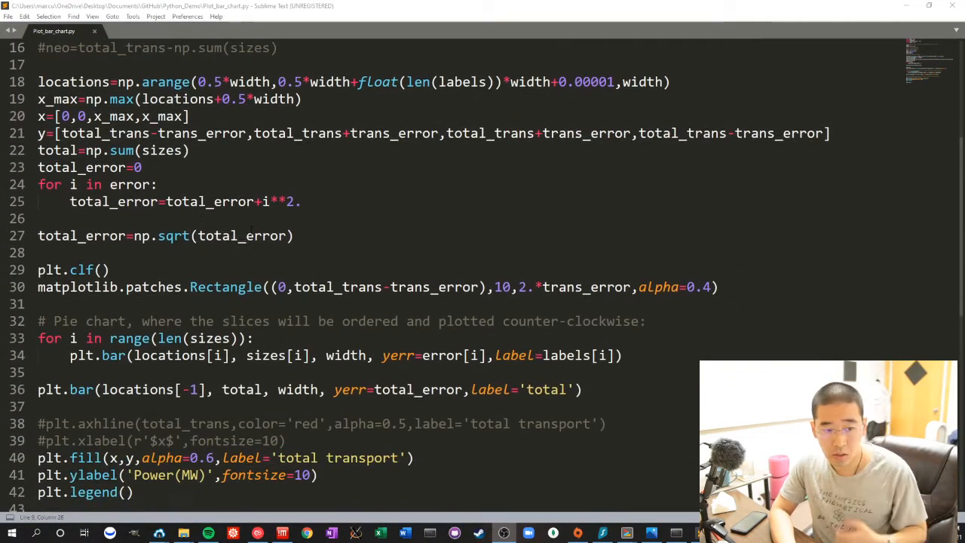
scroll(down, 3)
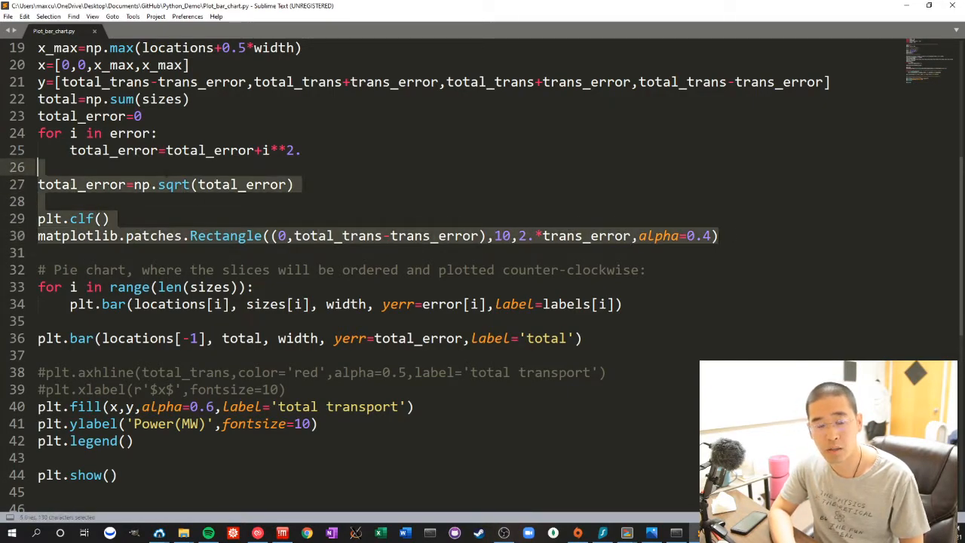
scroll(up, 3)
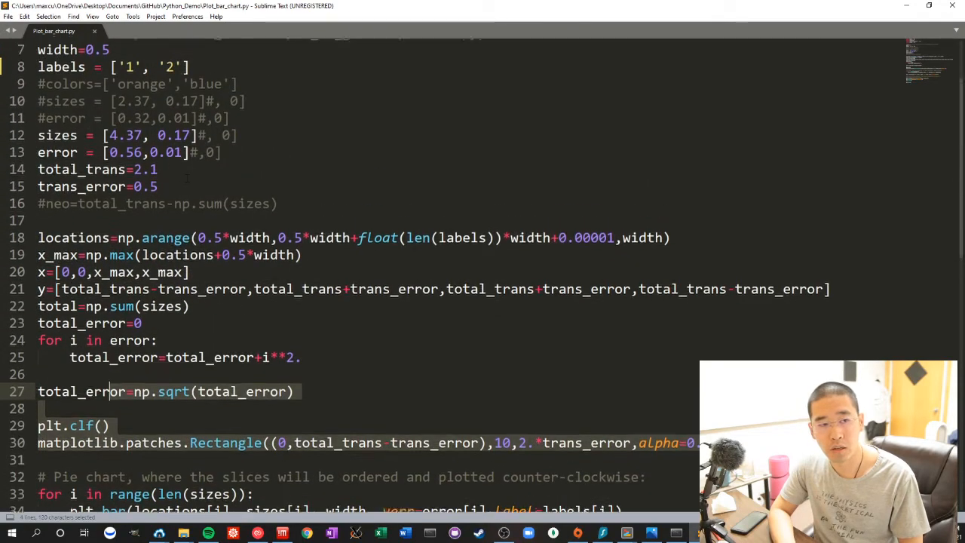
scroll(down, 3)
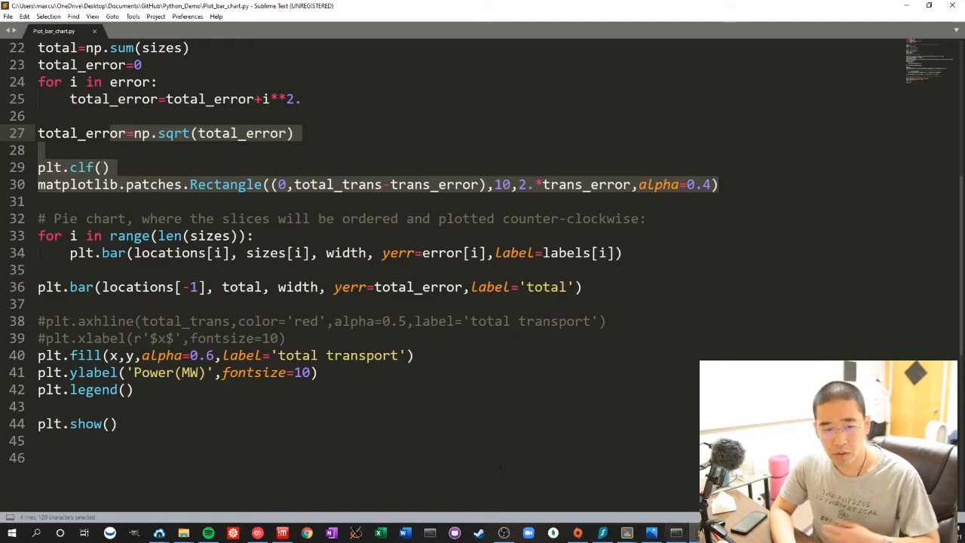
scroll(up, 3)
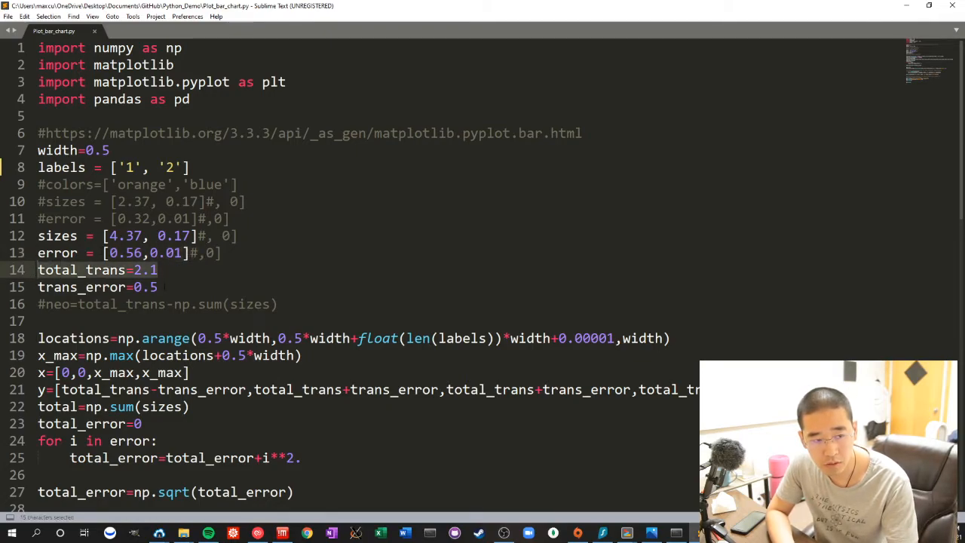
- Highlight the total_trans and trans_error settings, then clear the code selection
click(157, 287)
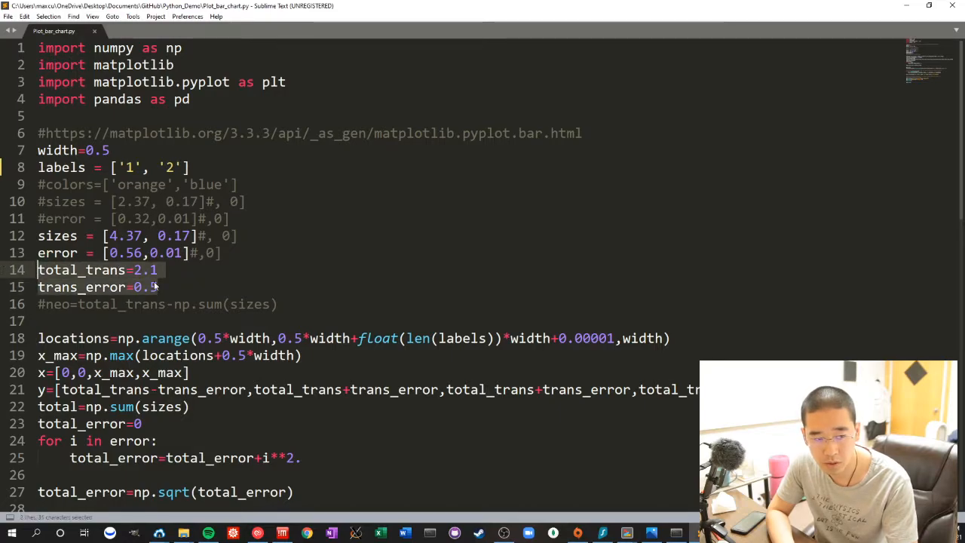
scroll(down, 3)
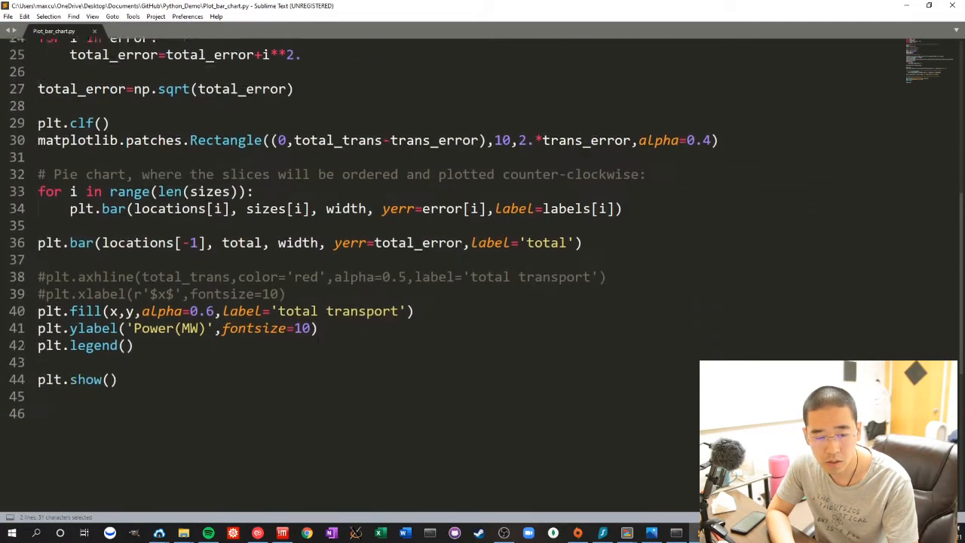
scroll(up, 3)
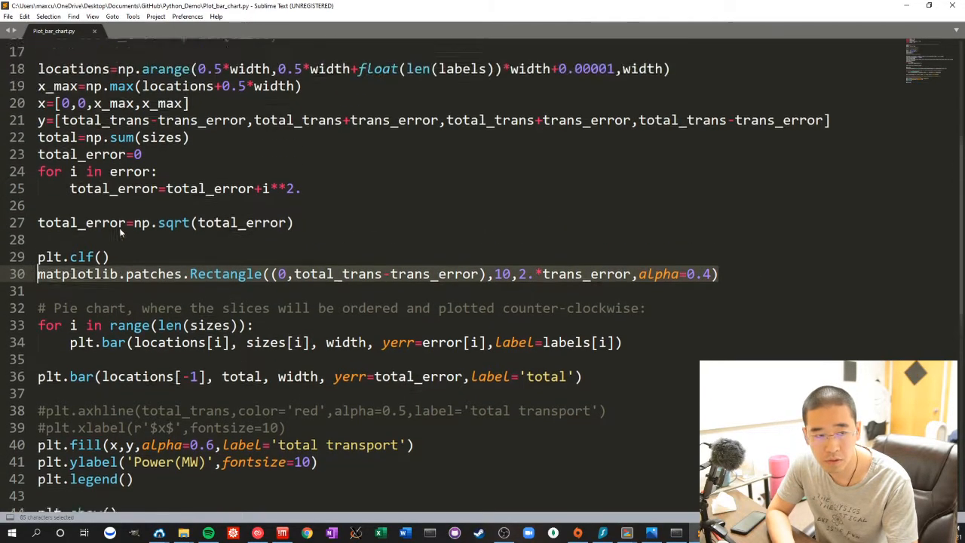
scroll(down, 3)
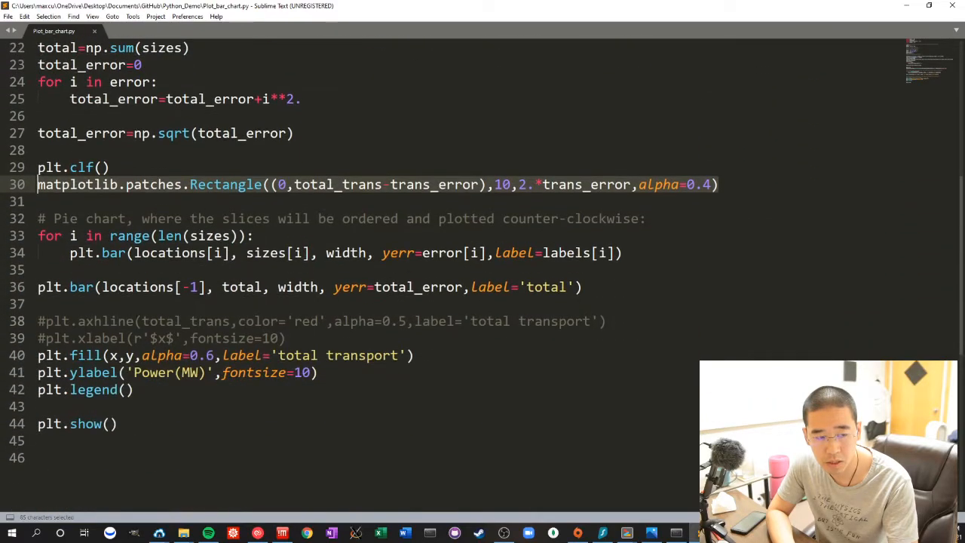
click(618, 252)
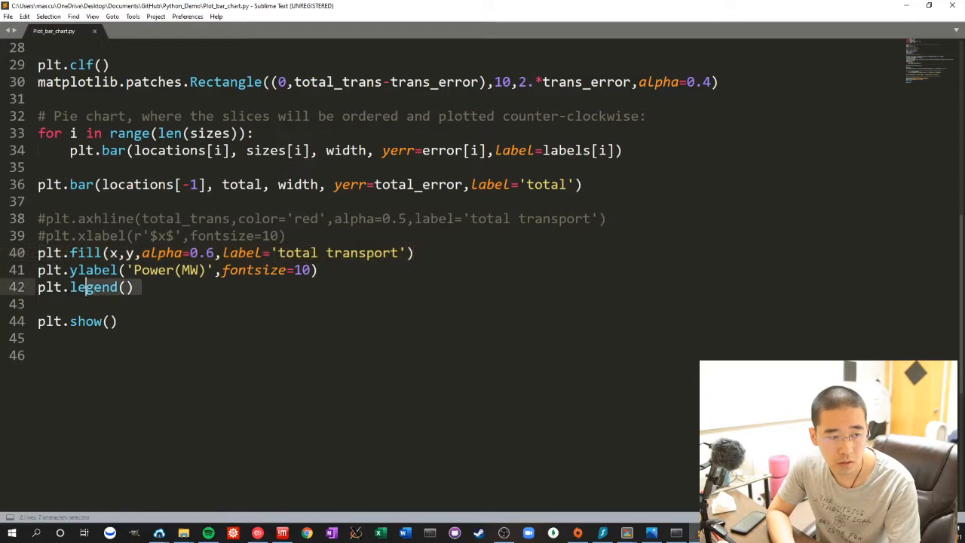
click(39, 253)
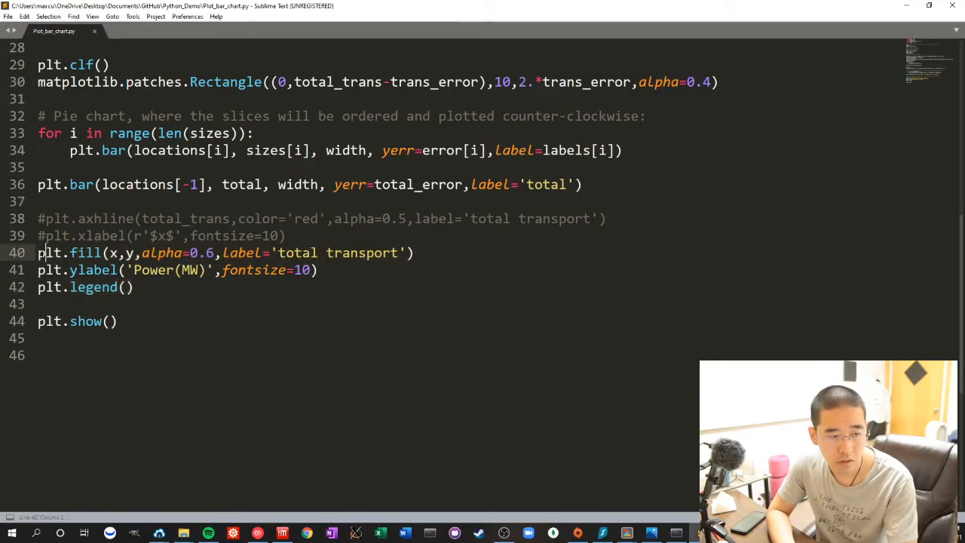
scroll(up, 3)
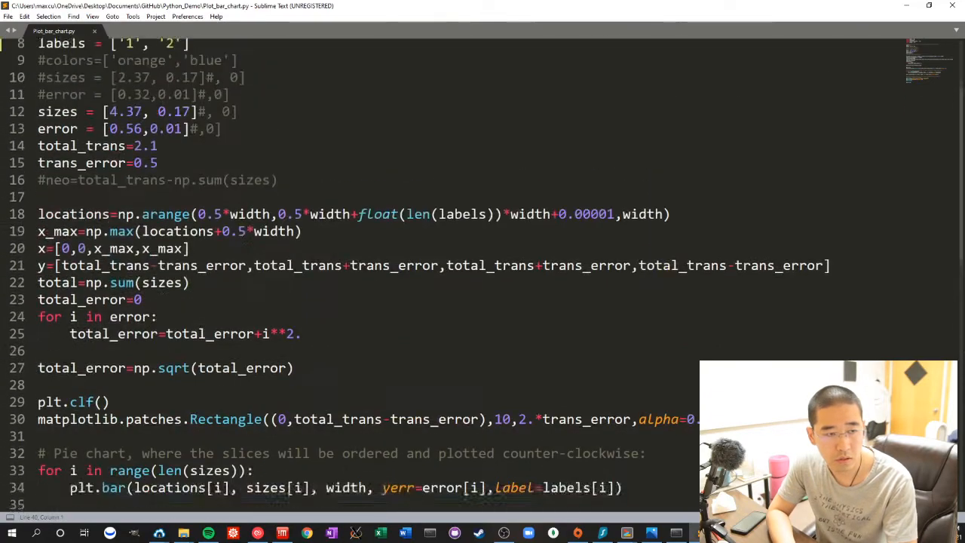
scroll(down, 3)
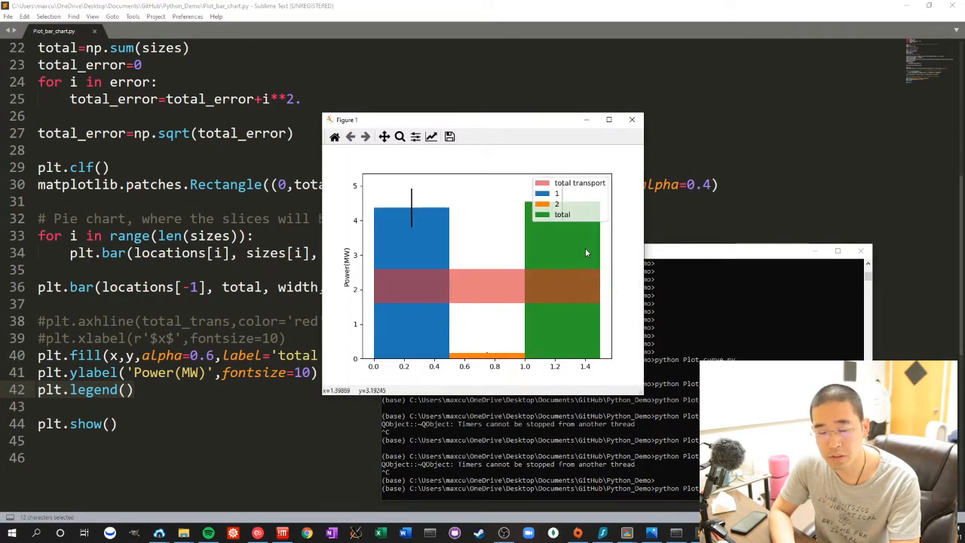
mouse_move(434, 306)
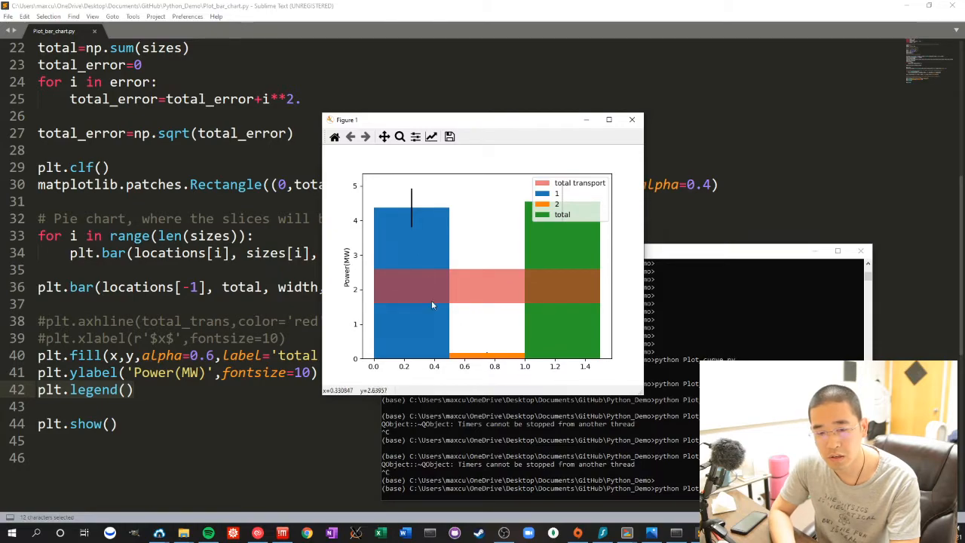
mouse_move(397, 124)
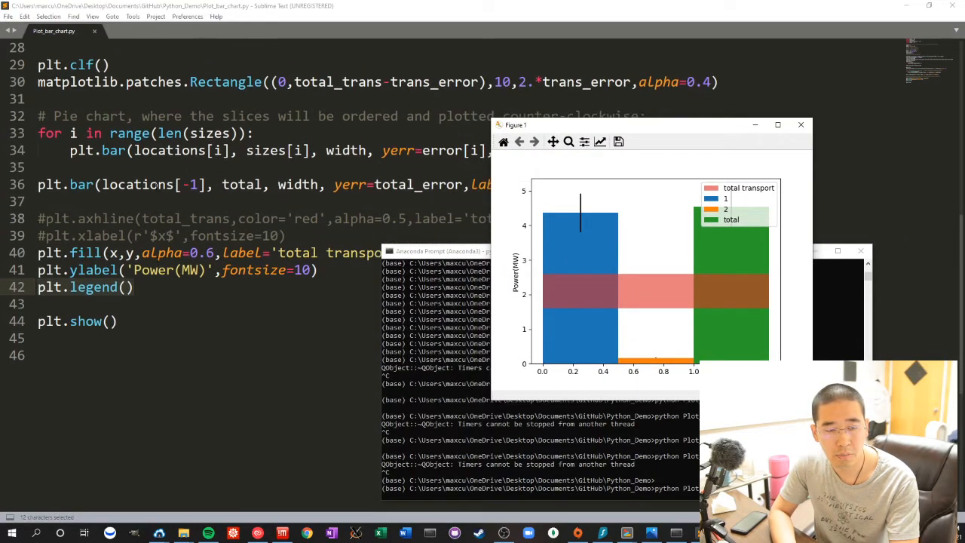
mouse_move(579, 367)
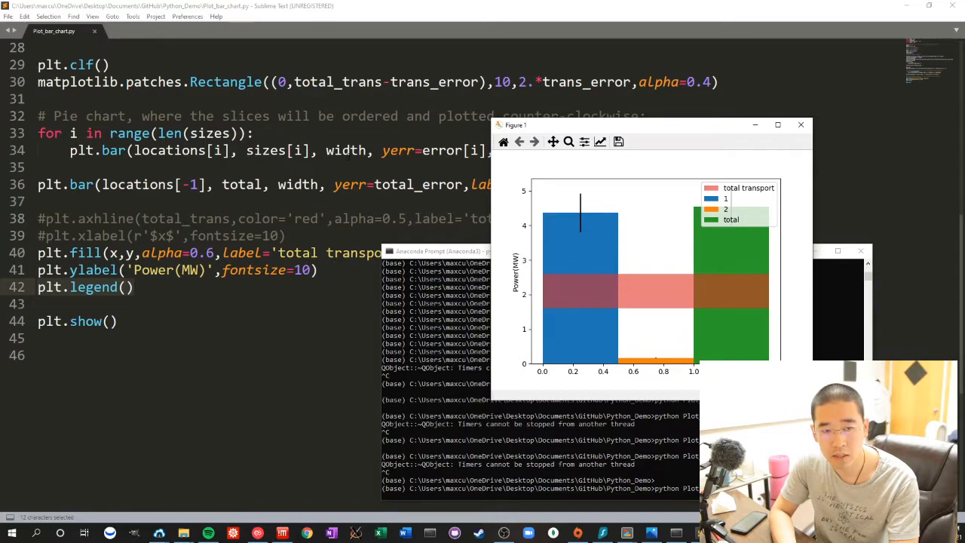
mouse_move(605, 170)
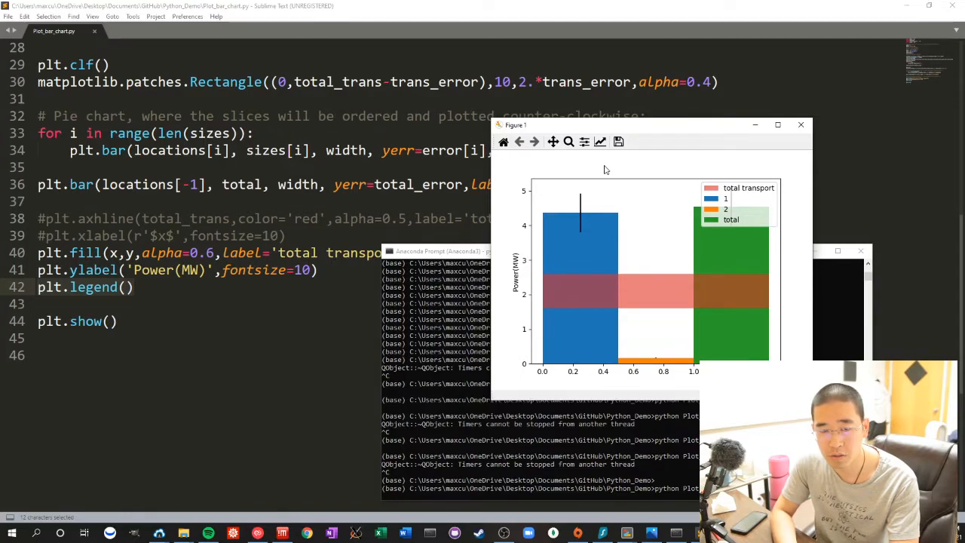
drag(649, 125, 660, 173)
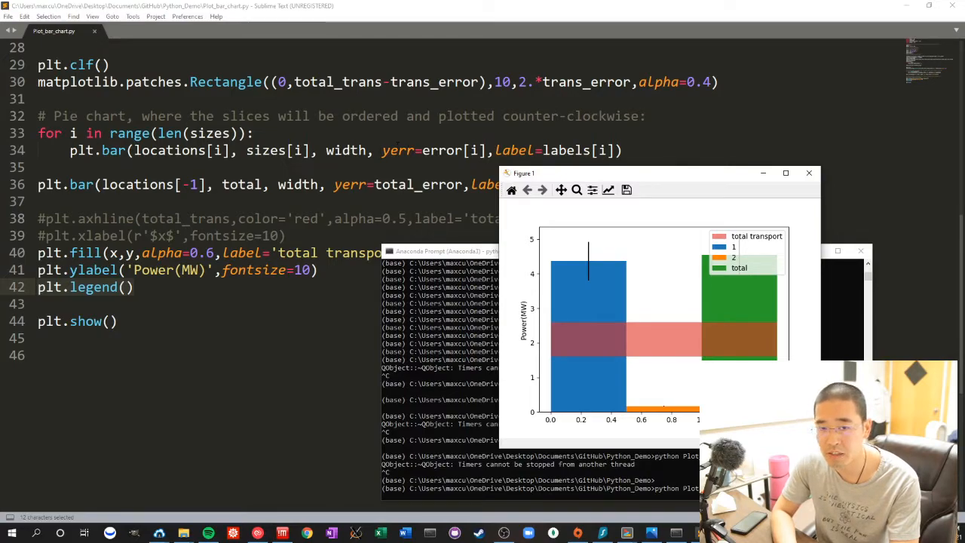
mouse_move(601, 242)
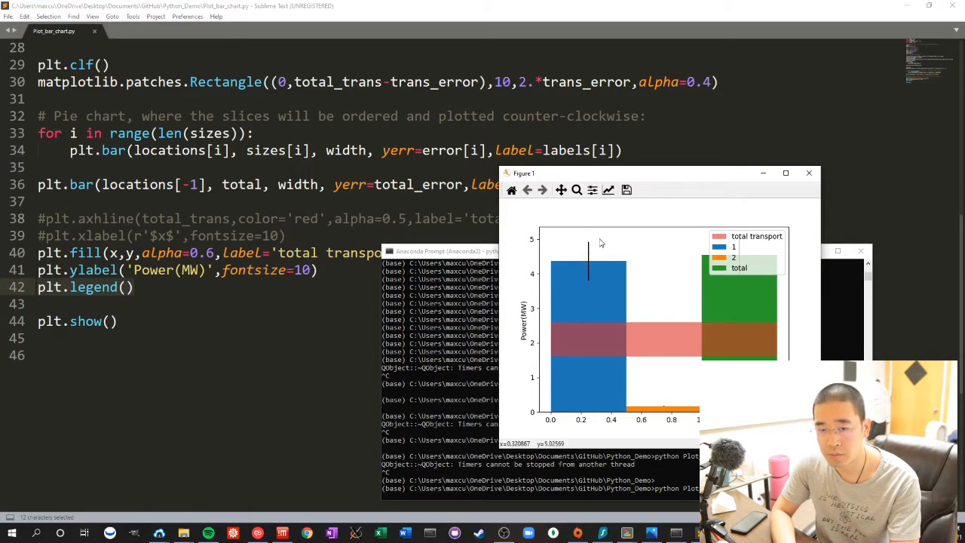
mouse_move(575, 240)
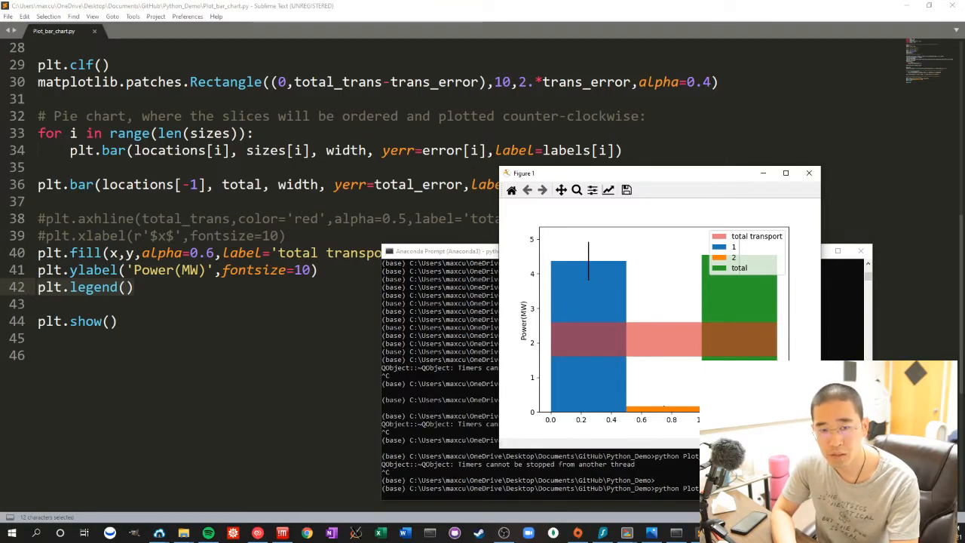
mouse_move(684, 255)
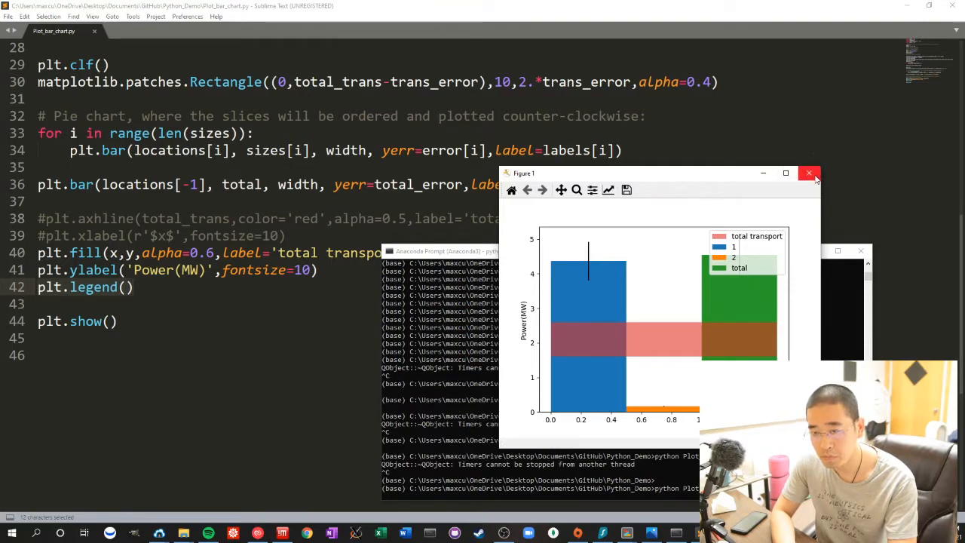
mouse_move(761, 269)
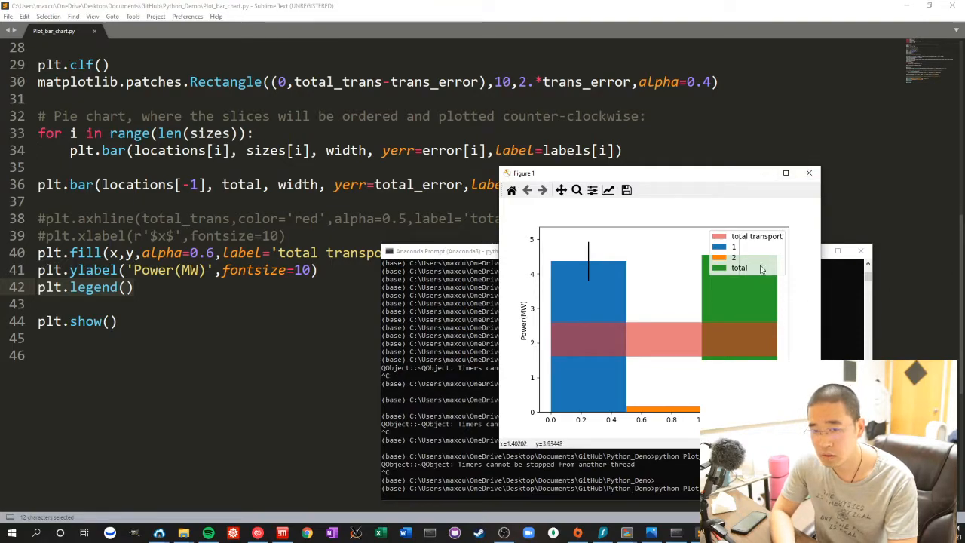
mouse_move(557, 352)
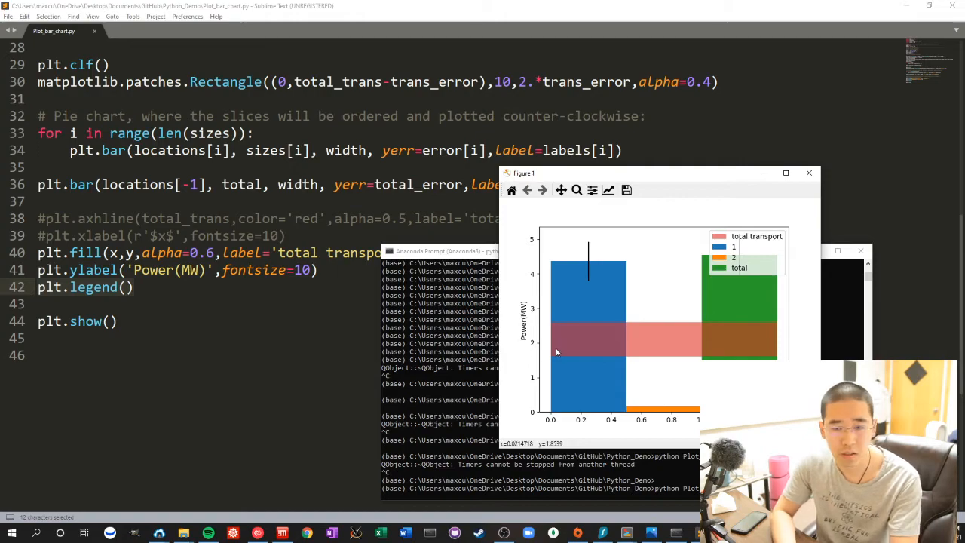
scroll(up, 3)
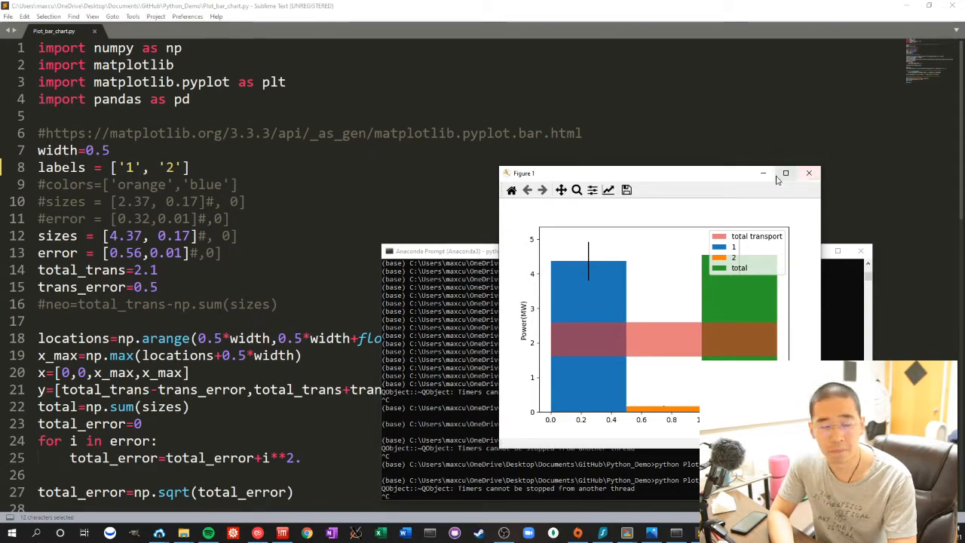
mouse_move(810, 174)
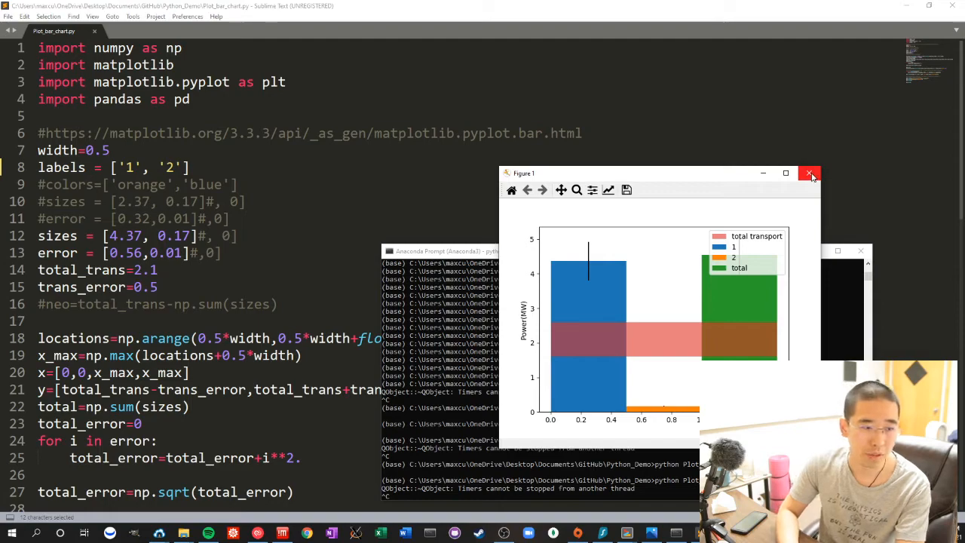
mouse_move(810, 174)
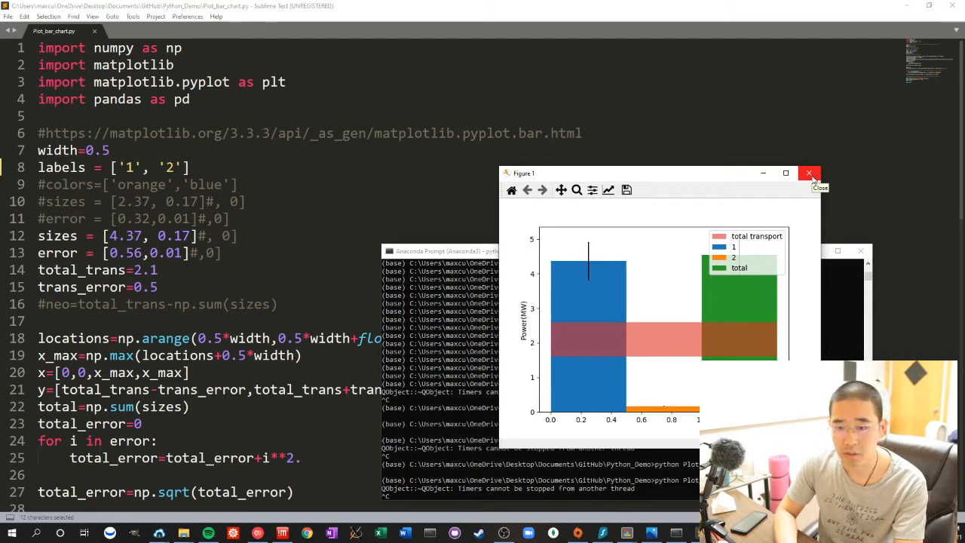
- Close the Figure 1 bar chart window with its X button
click(810, 173)
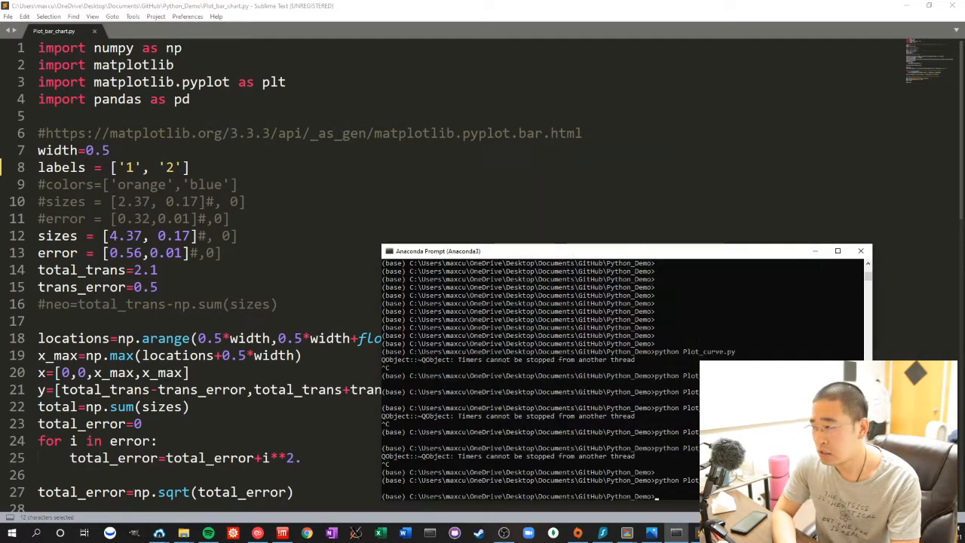